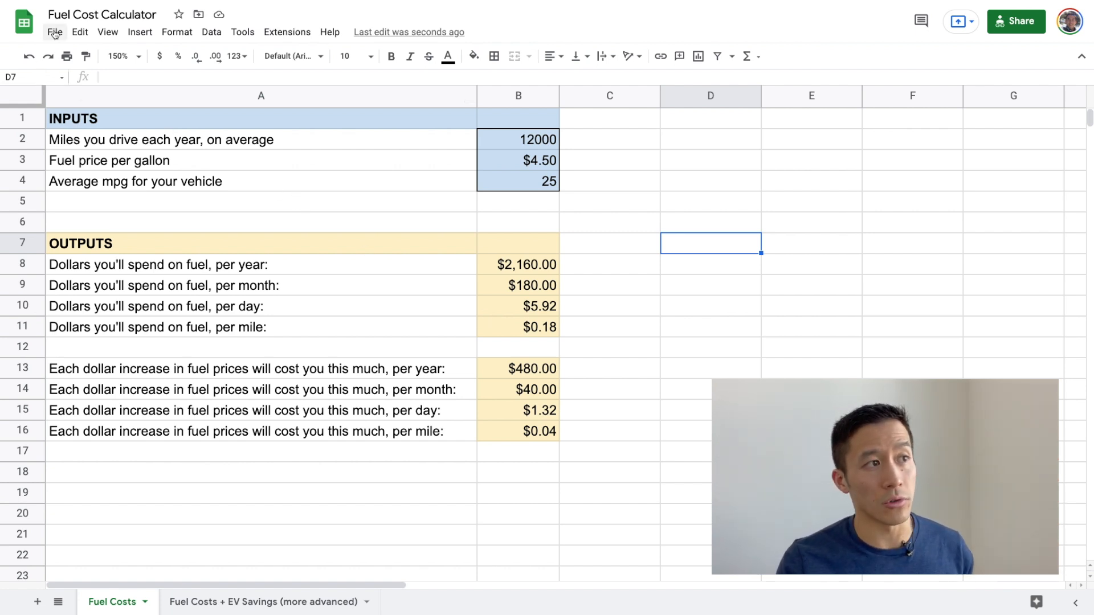
- Back out of copying the calculator and review its inputs: miles driven B2, fuel price B3, average mpg B4
{"action": "left_click", "coordinate": [54, 32]}
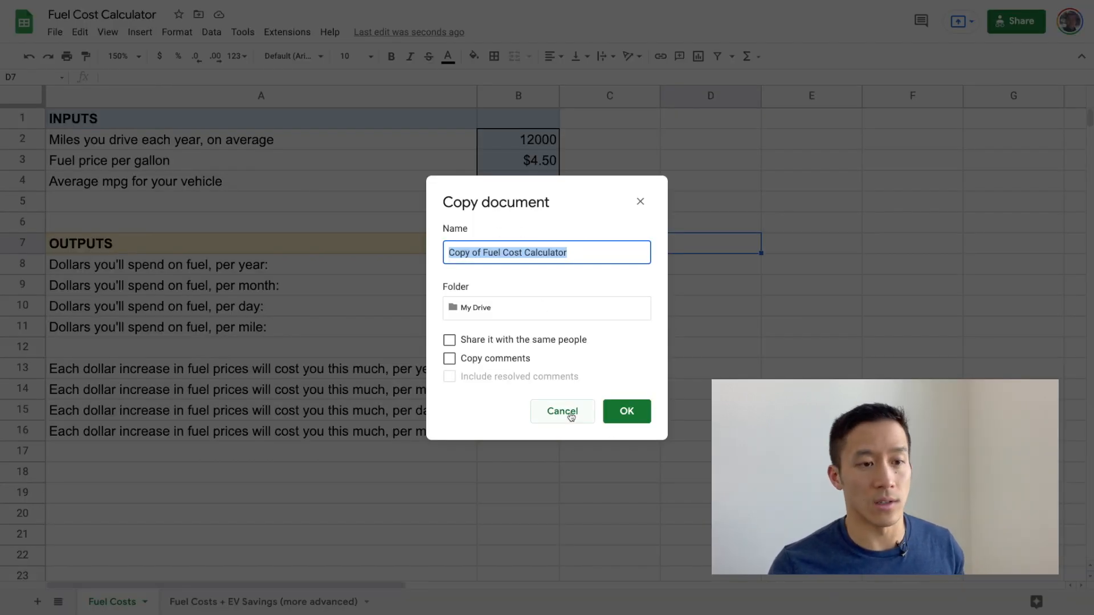
{"action": "left_click", "coordinate": [562, 412]}
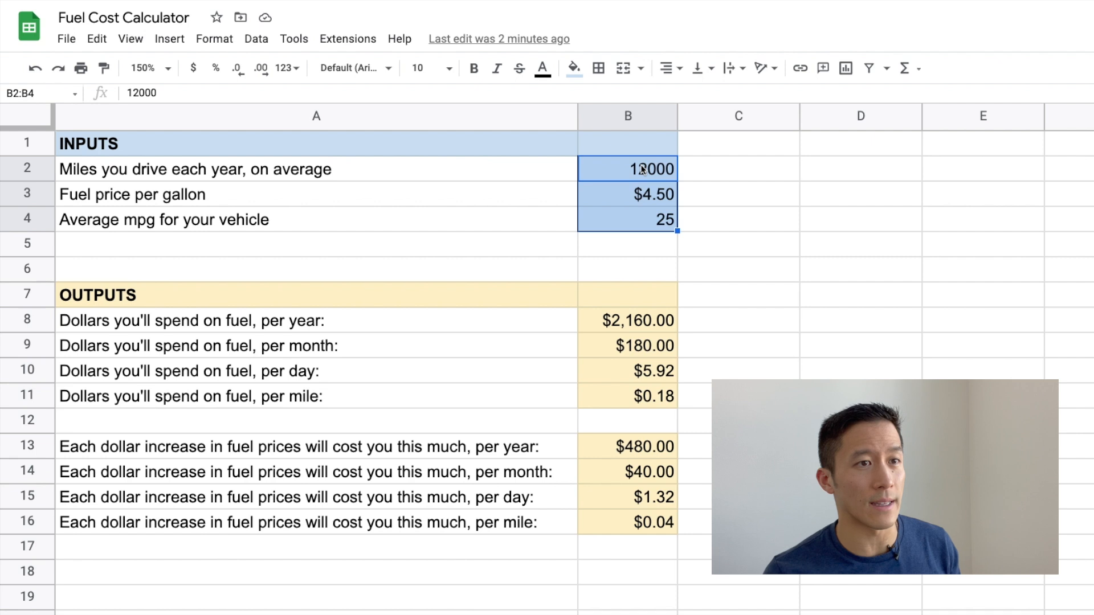
{"action": "left_click", "coordinate": [627, 194]}
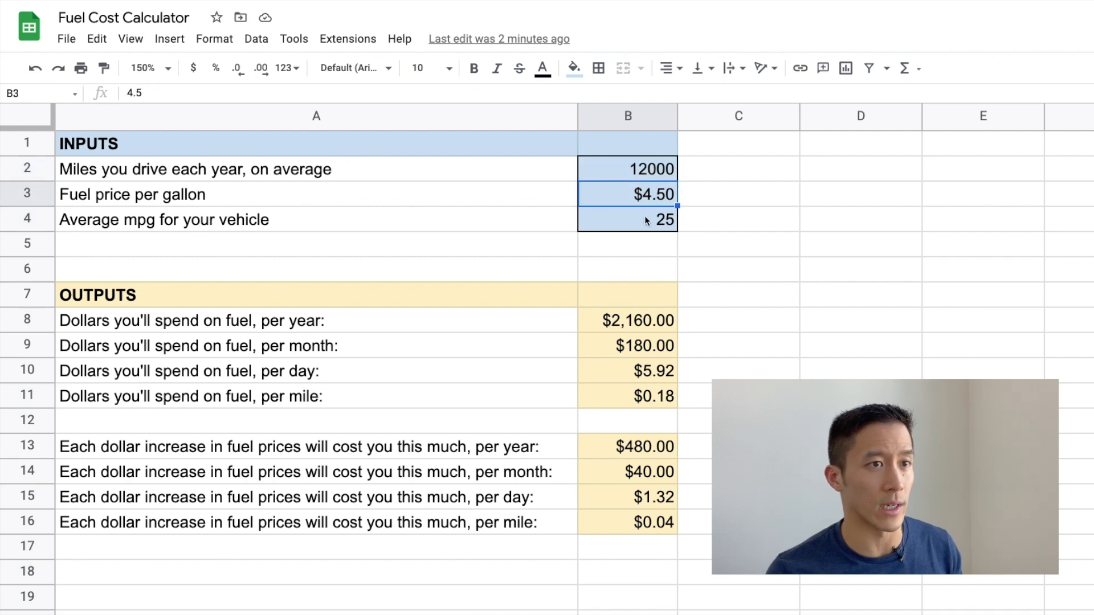
{"action": "left_click", "coordinate": [627, 169]}
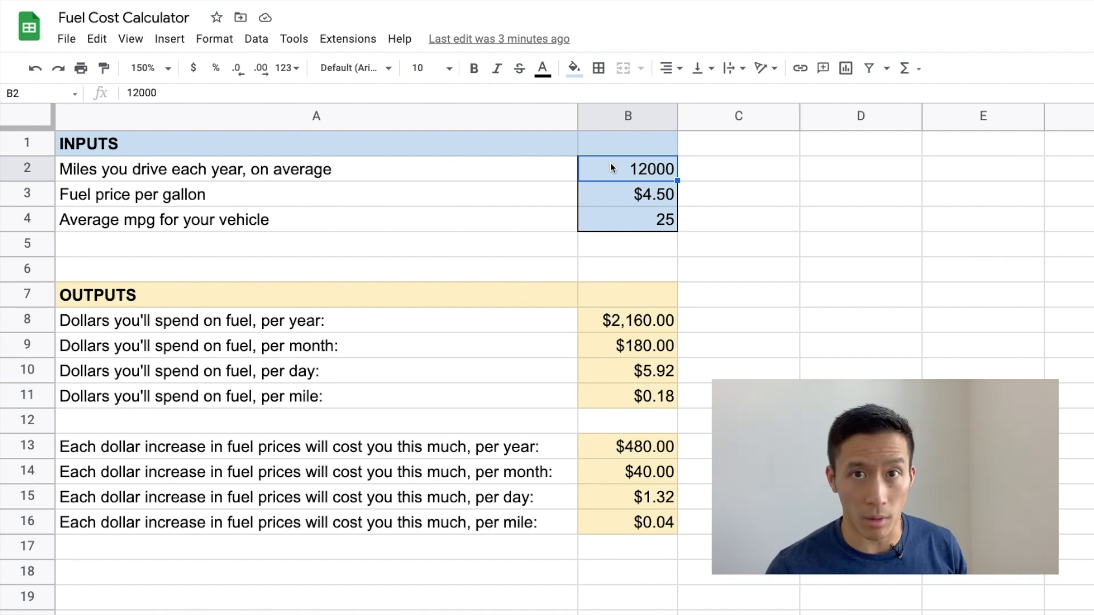
{"action": "left_click", "coordinate": [627, 194]}
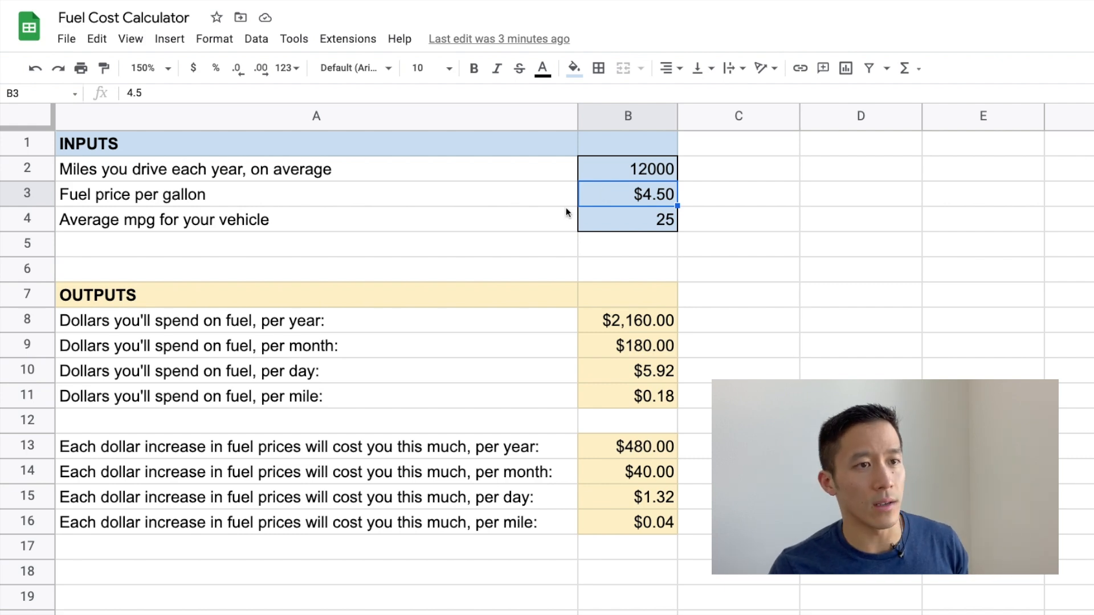
{"action": "left_click", "coordinate": [627, 219]}
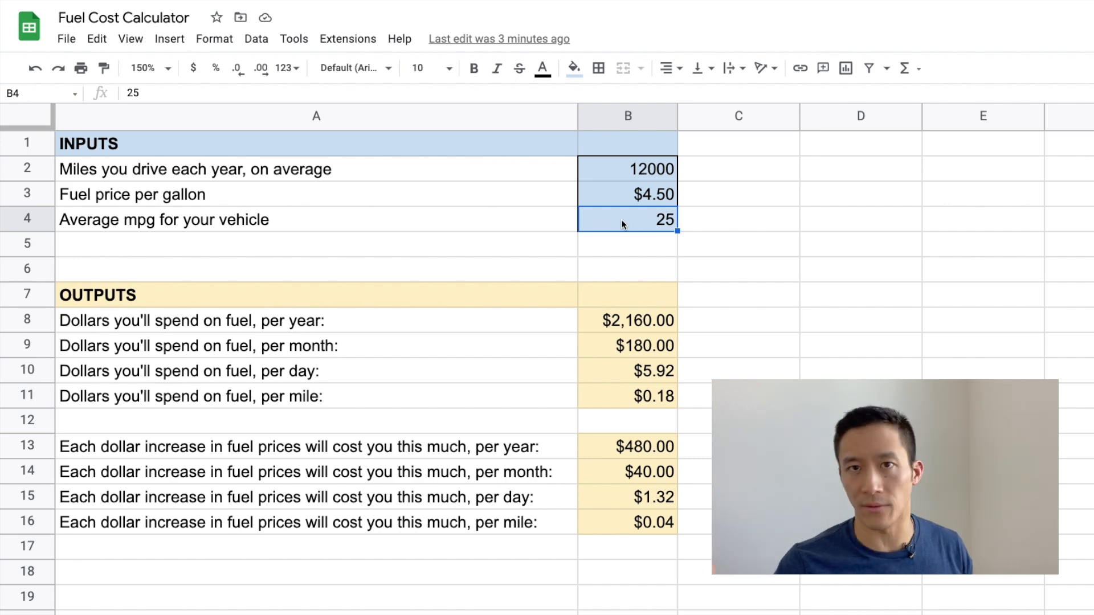
- Try 15000 miles driven in B2, then restore it to 12000
{"action": "left_click", "coordinate": [627, 169]}
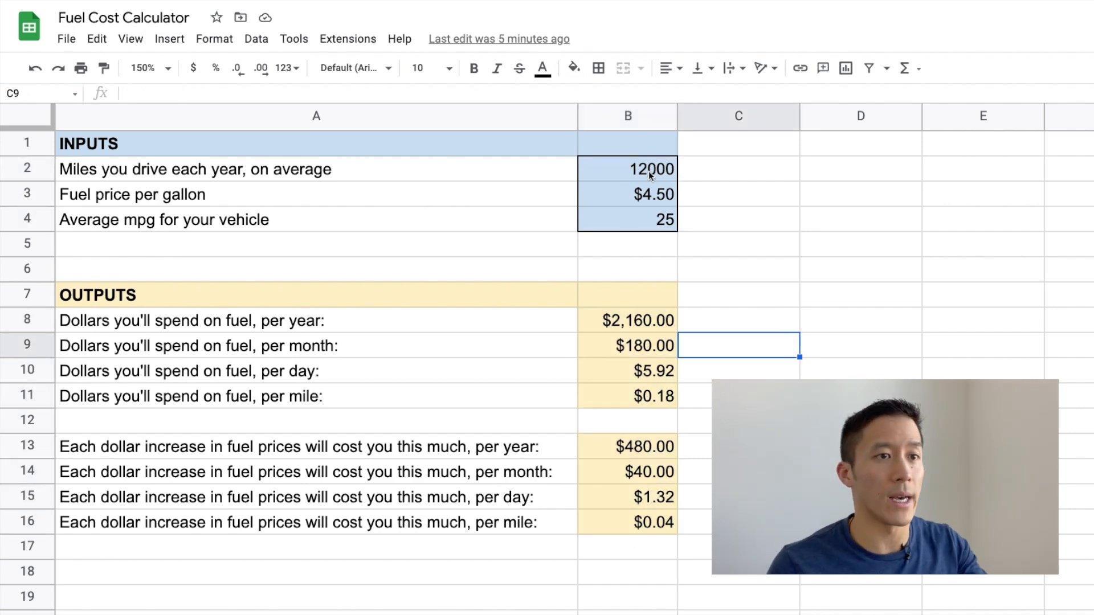
{"action": "type", "text": "15"}
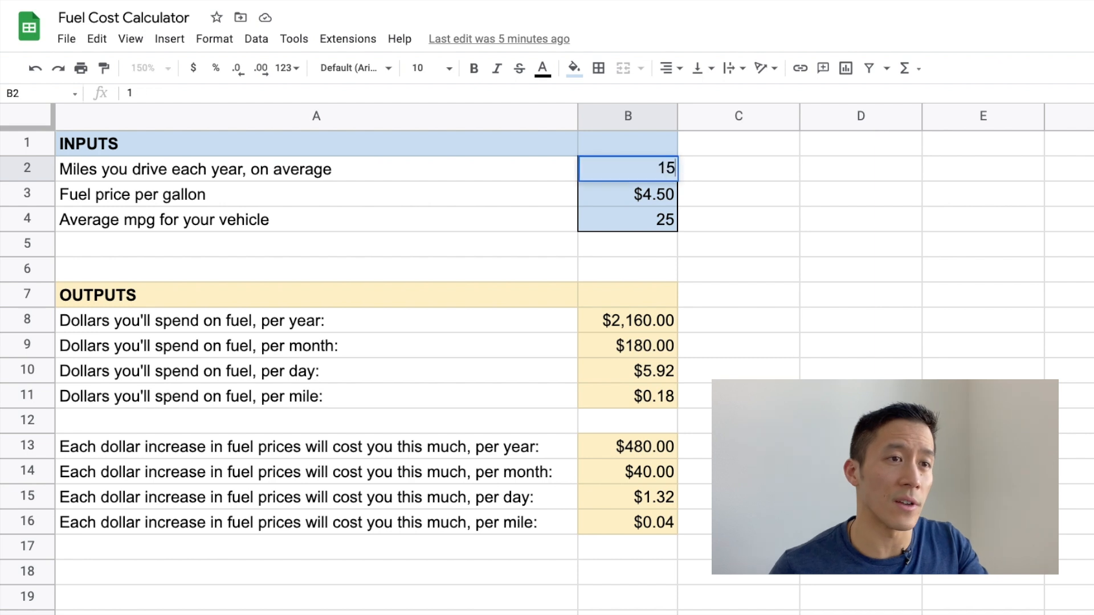
{"action": "type", "text": "15000"}
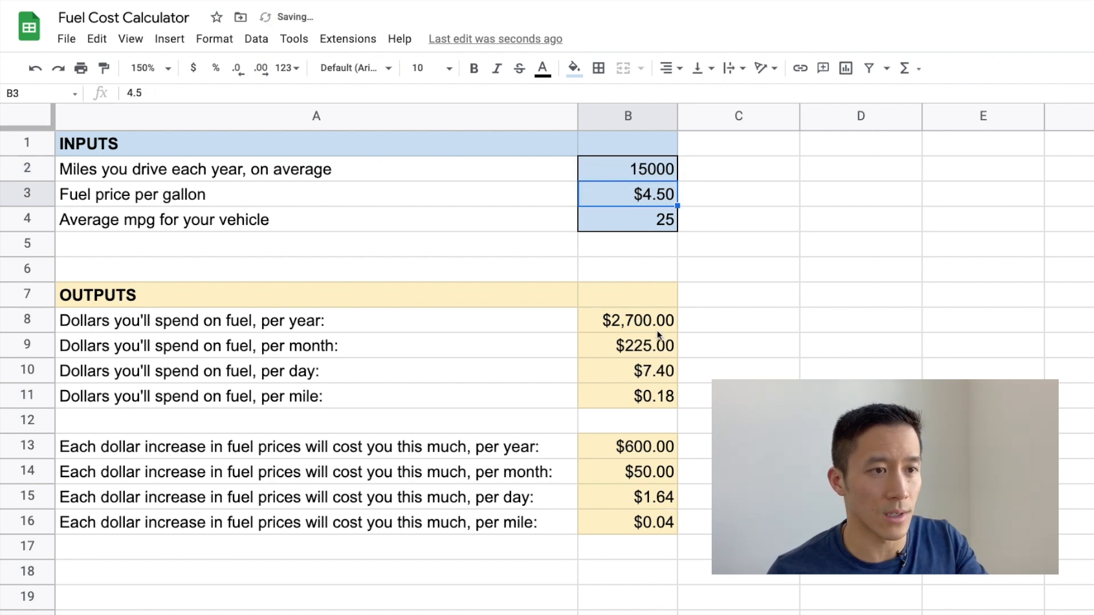
{"action": "left_click", "coordinate": [627, 169]}
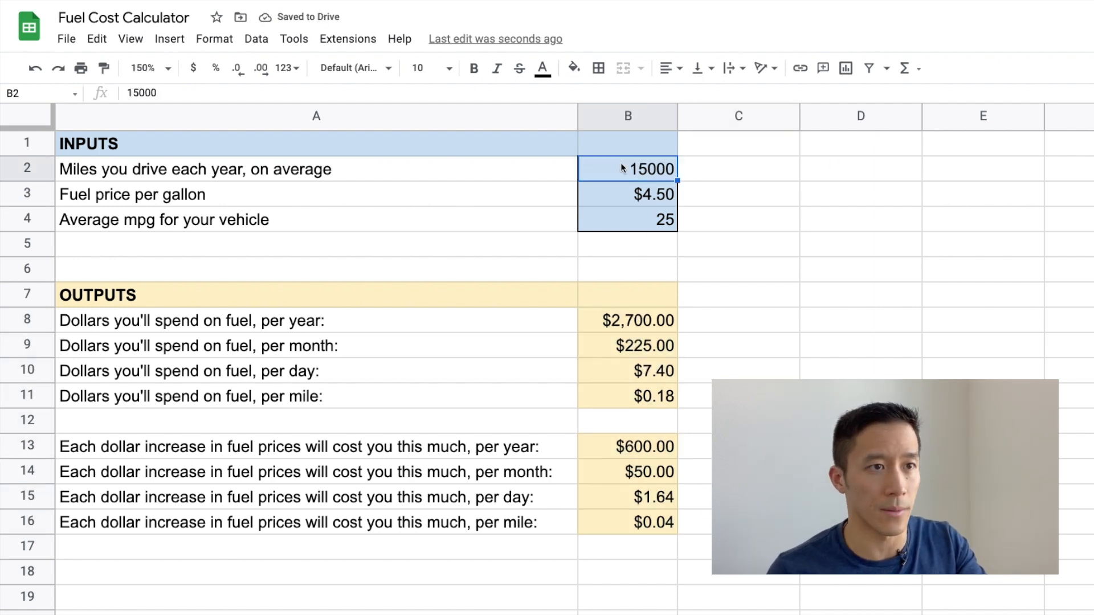
{"action": "type", "text": "12000"}
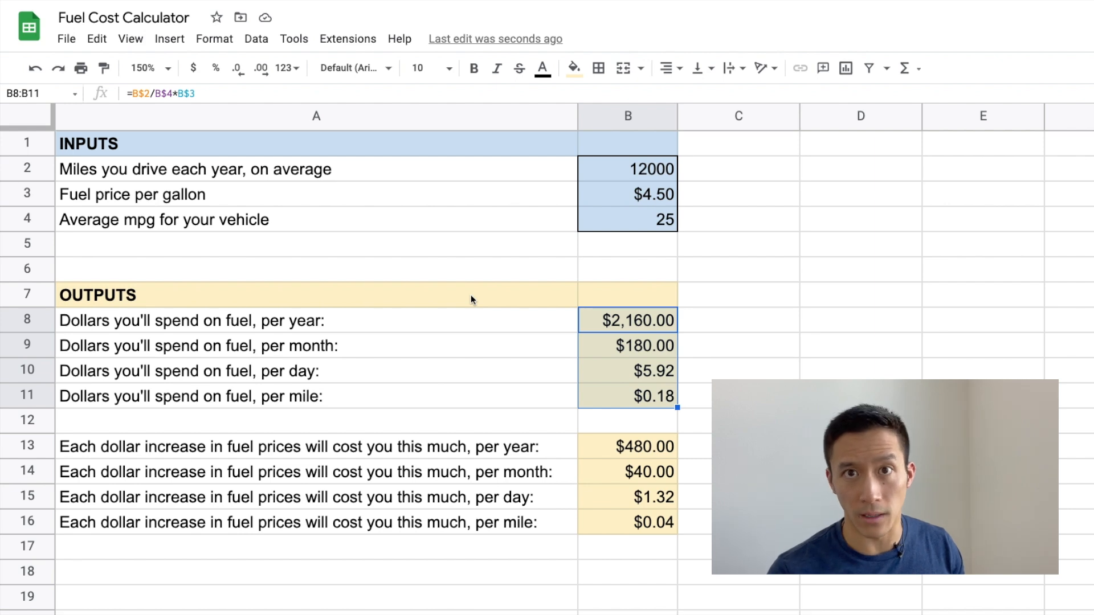
- Inspect the daily fuel cost formula and the output block against the mpg and miles inputs
{"action": "left_click", "coordinate": [627, 370]}
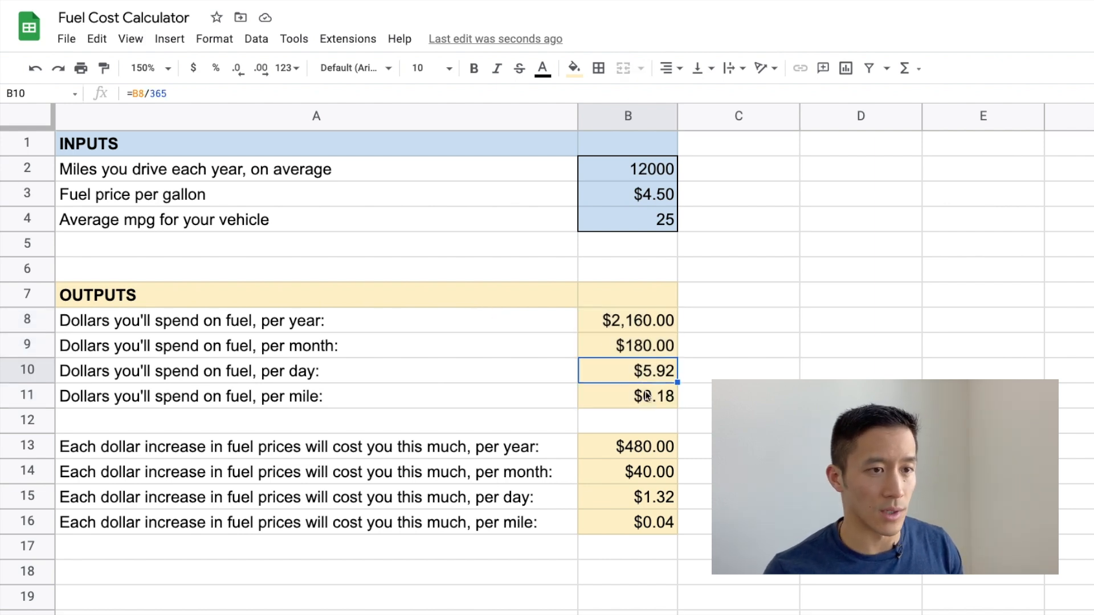
{"action": "left_click_drag", "start_coordinate": [627, 447], "coordinate": [626, 522]}
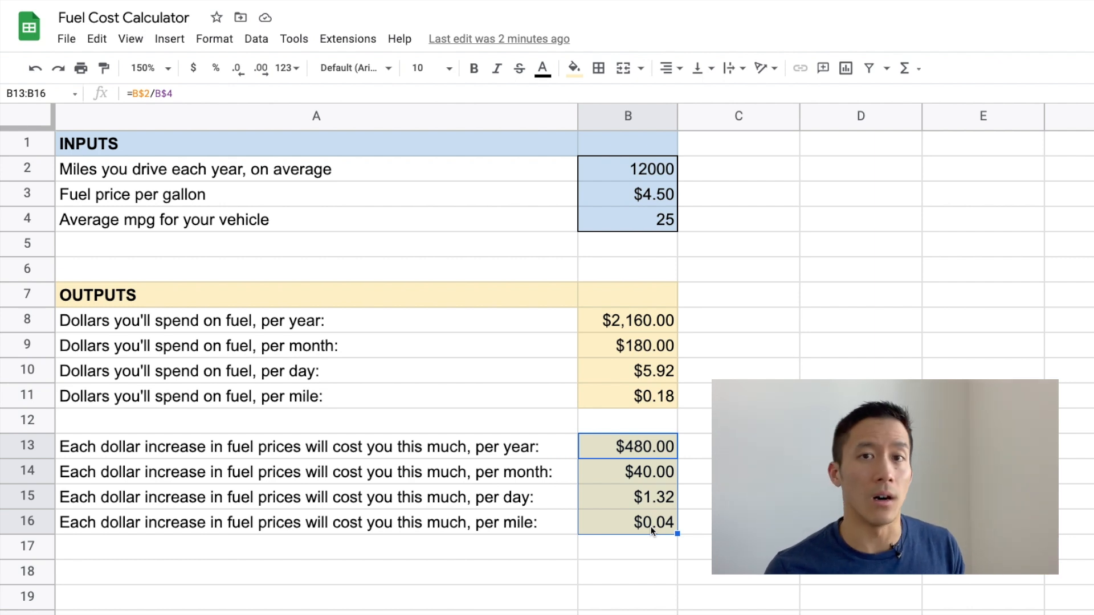
{"action": "mouse_move", "coordinate": [643, 435]}
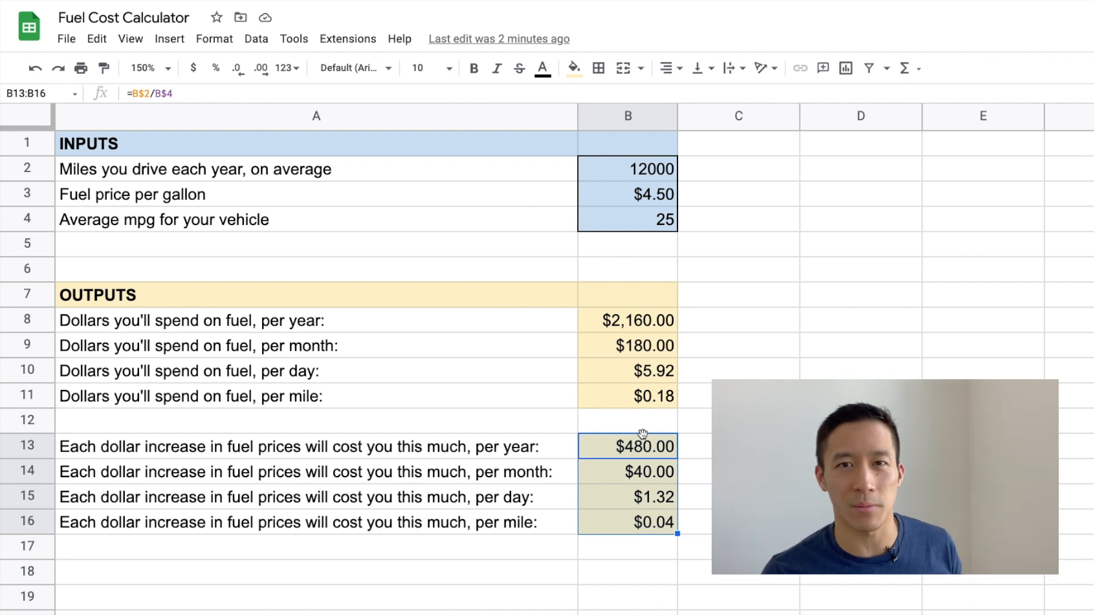
{"action": "left_click", "coordinate": [627, 447]}
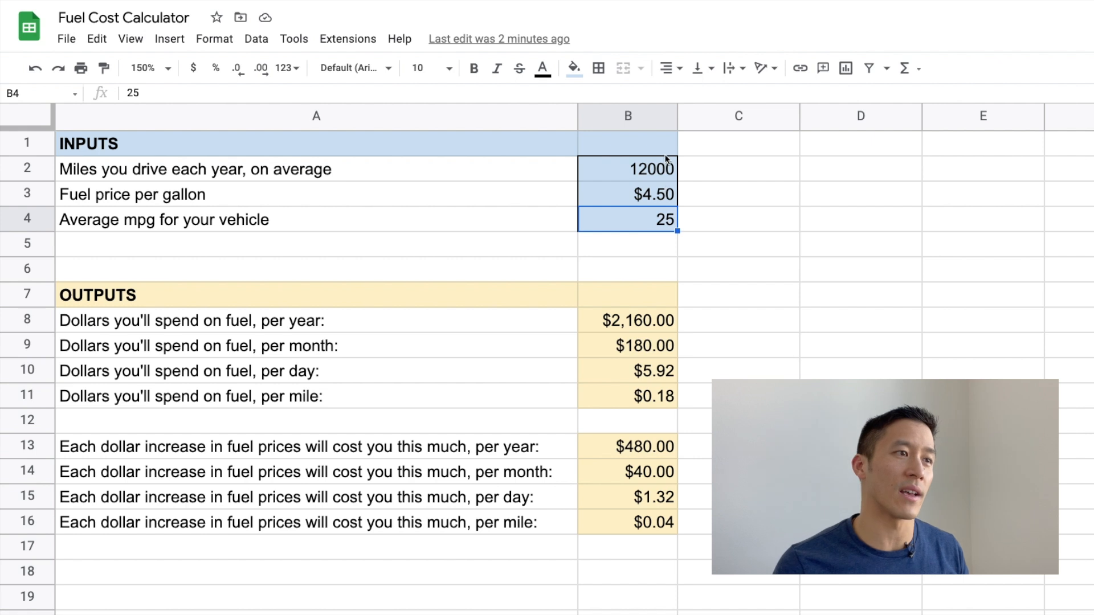
{"action": "left_click", "coordinate": [627, 168]}
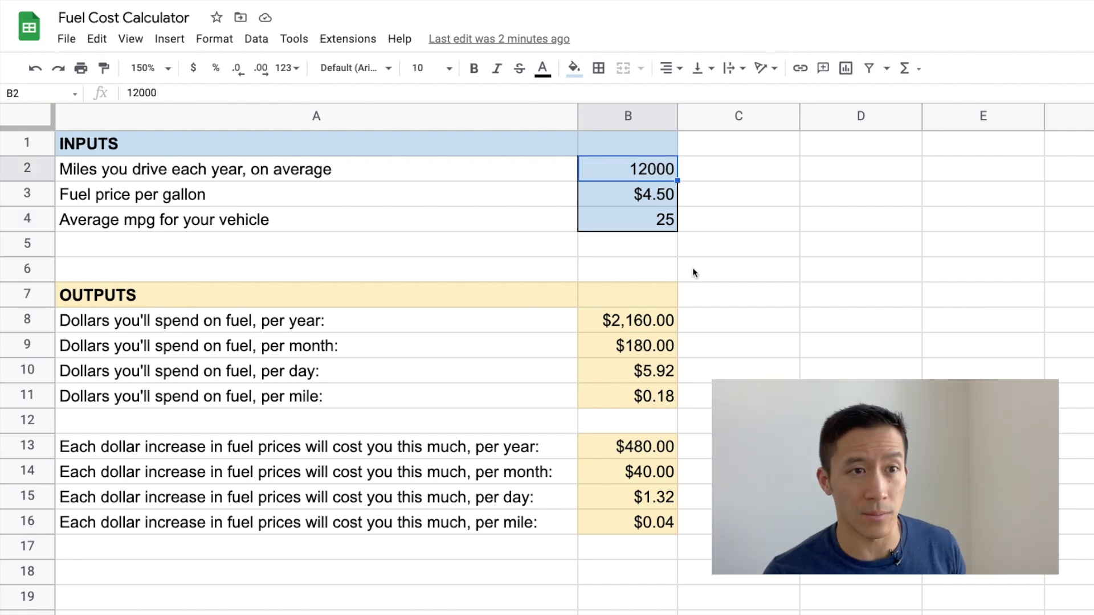
- Review the per-dollar price-increase formulas: yearly, monthly, daily and per-mile
{"action": "left_click", "coordinate": [627, 447]}
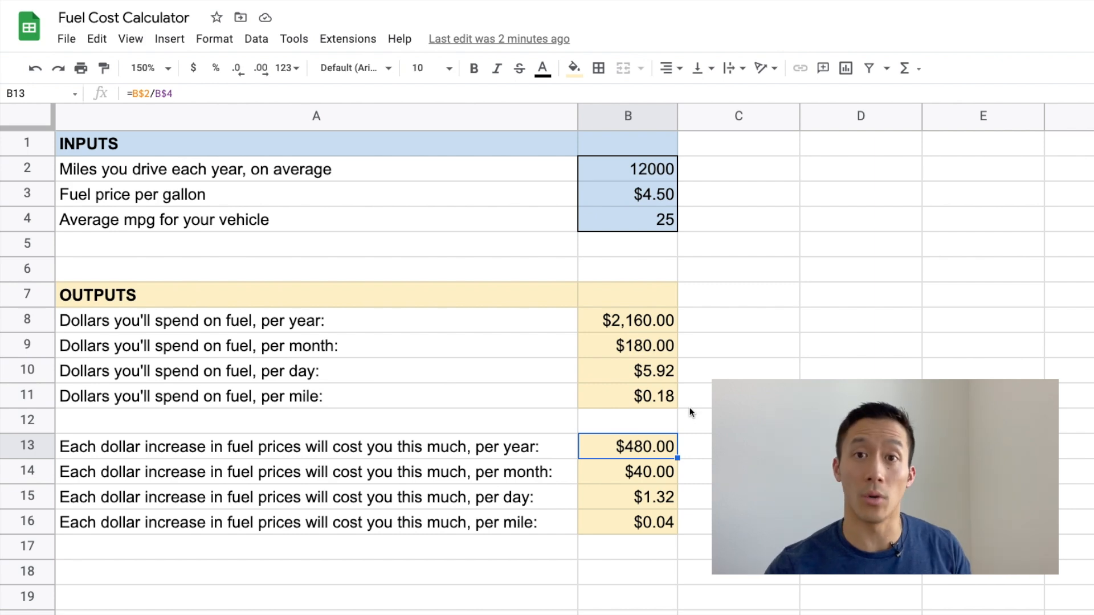
{"action": "left_click", "coordinate": [627, 472]}
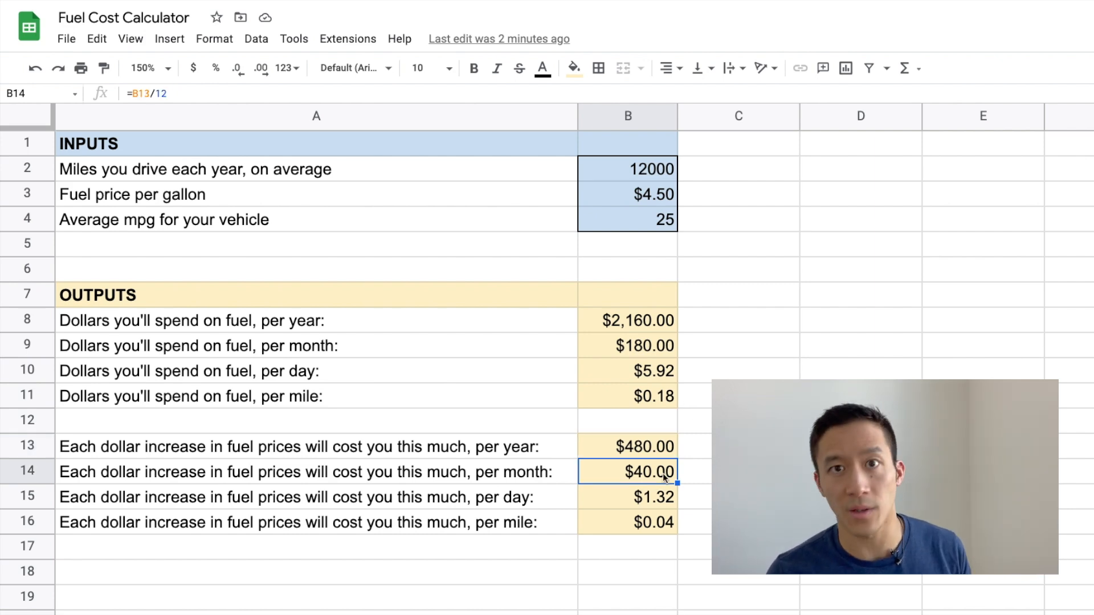
{"action": "left_click", "coordinate": [627, 497]}
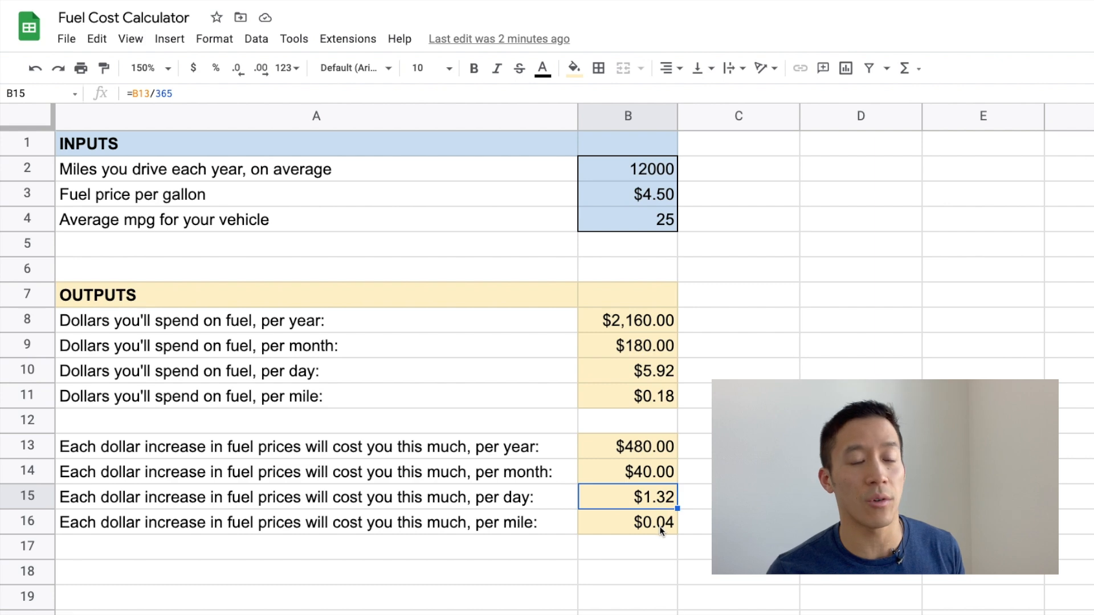
{"action": "left_click", "coordinate": [626, 522]}
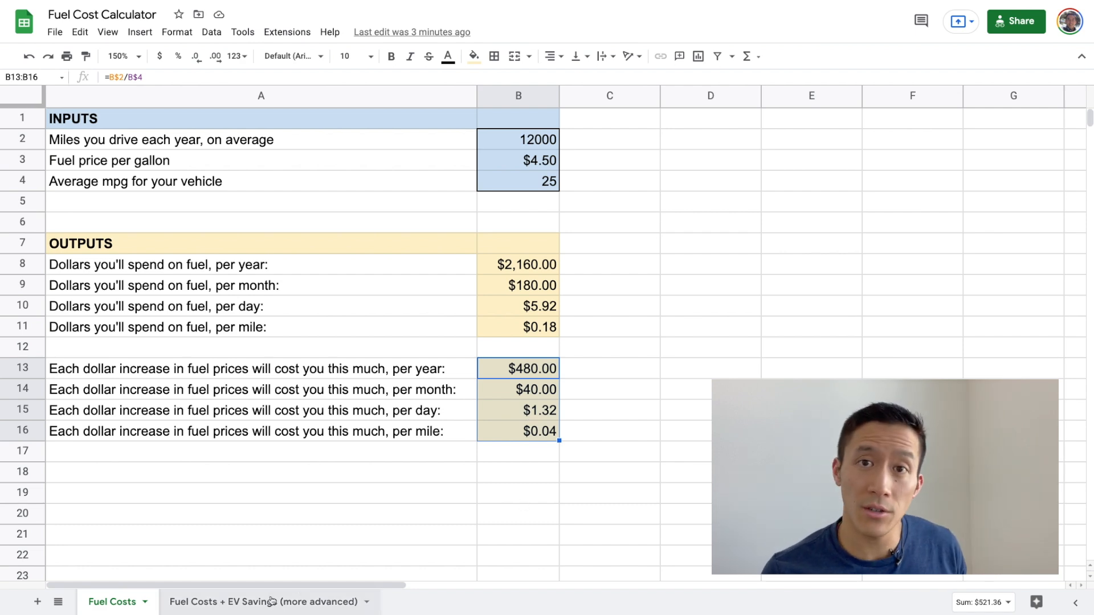
- Switch to 'Fuel Costs + EV Savings (more advanced)' and highlight the carried-over outputs A11:B19
{"action": "left_click", "coordinate": [266, 602]}
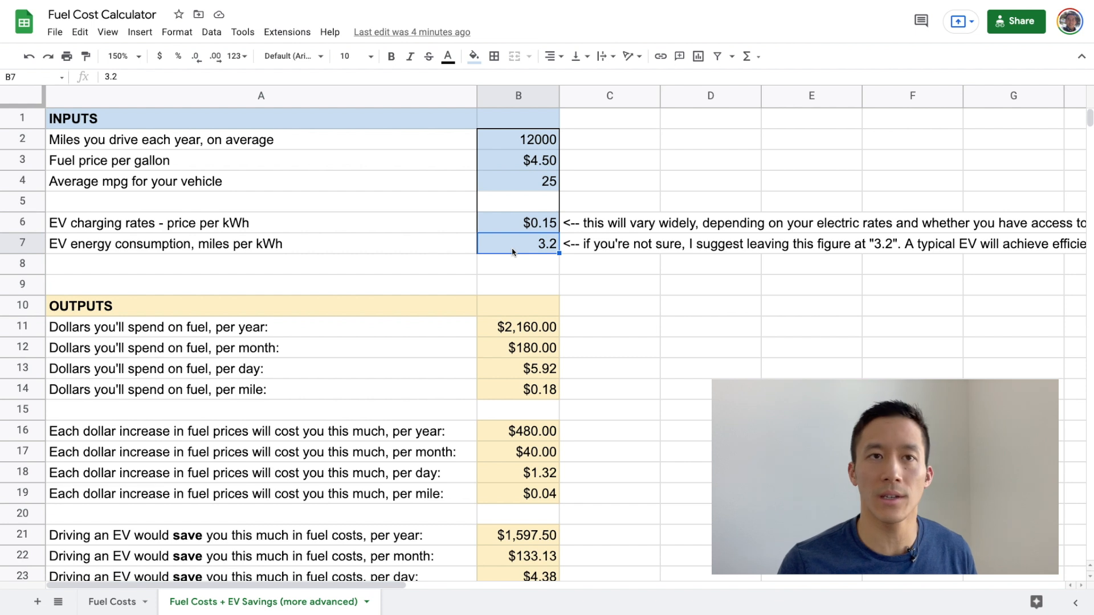
{"action": "left_click", "coordinate": [518, 222]}
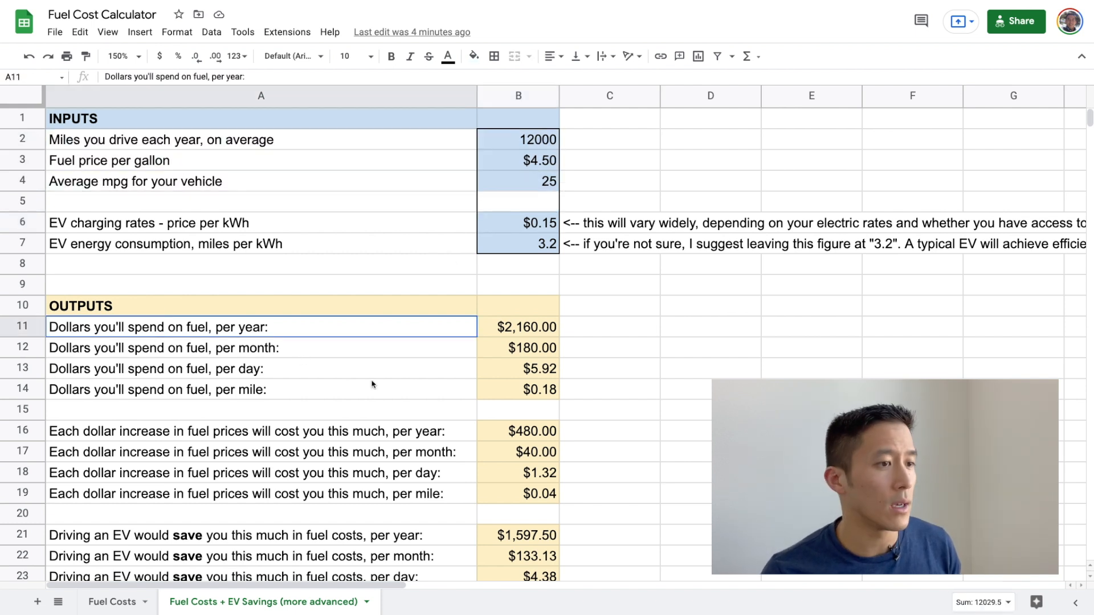
{"action": "left_click_drag", "start_coordinate": [261, 327], "coordinate": [517, 493]}
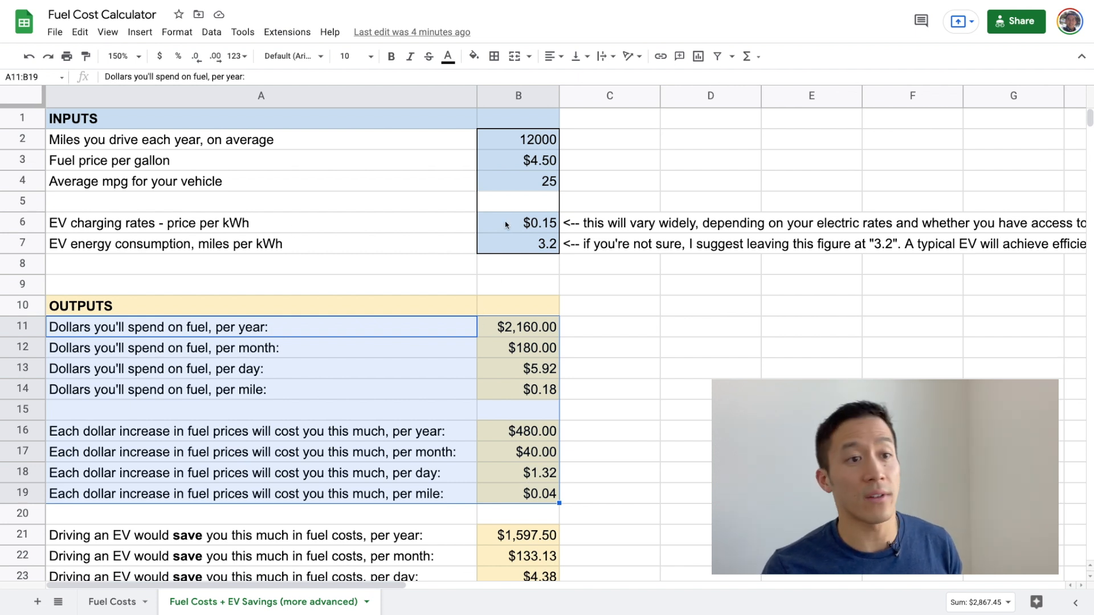
{"action": "left_click", "coordinate": [517, 222]}
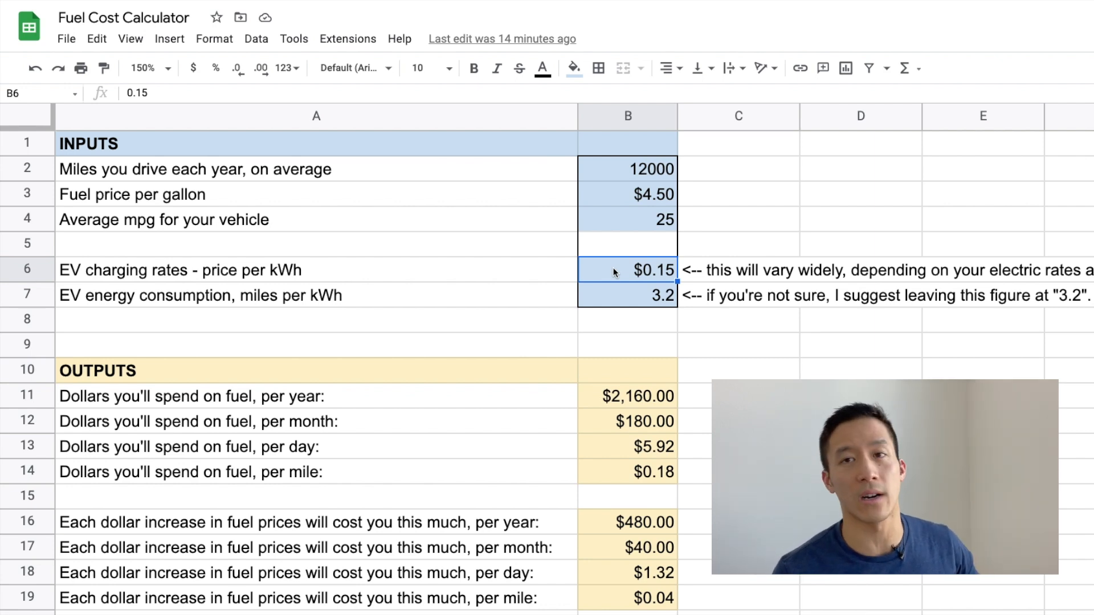
{"action": "left_click", "coordinate": [627, 295]}
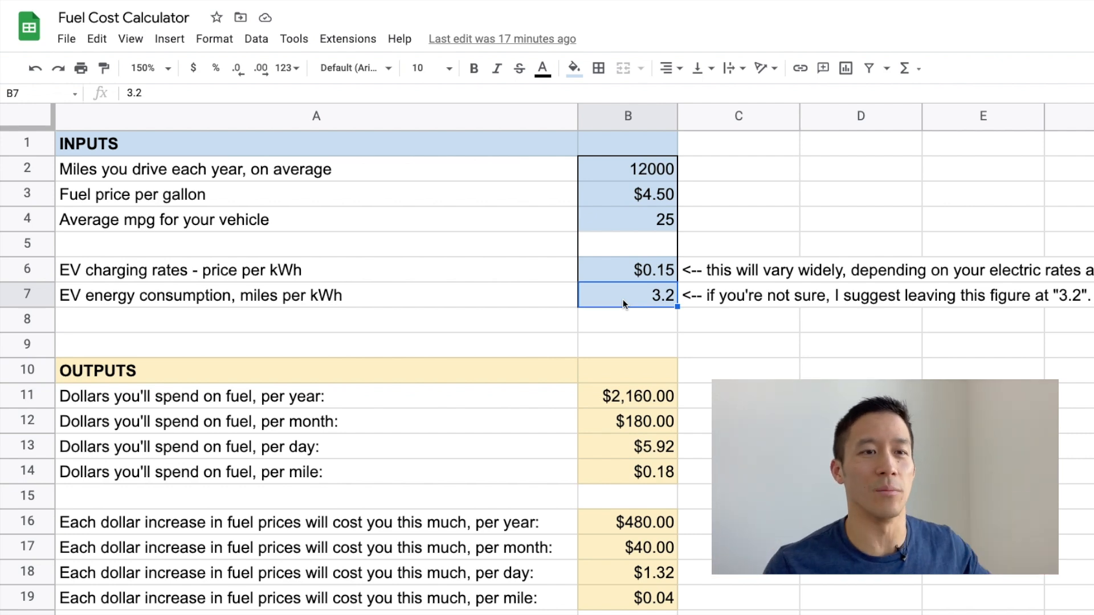
{"action": "left_click", "coordinate": [315, 169]}
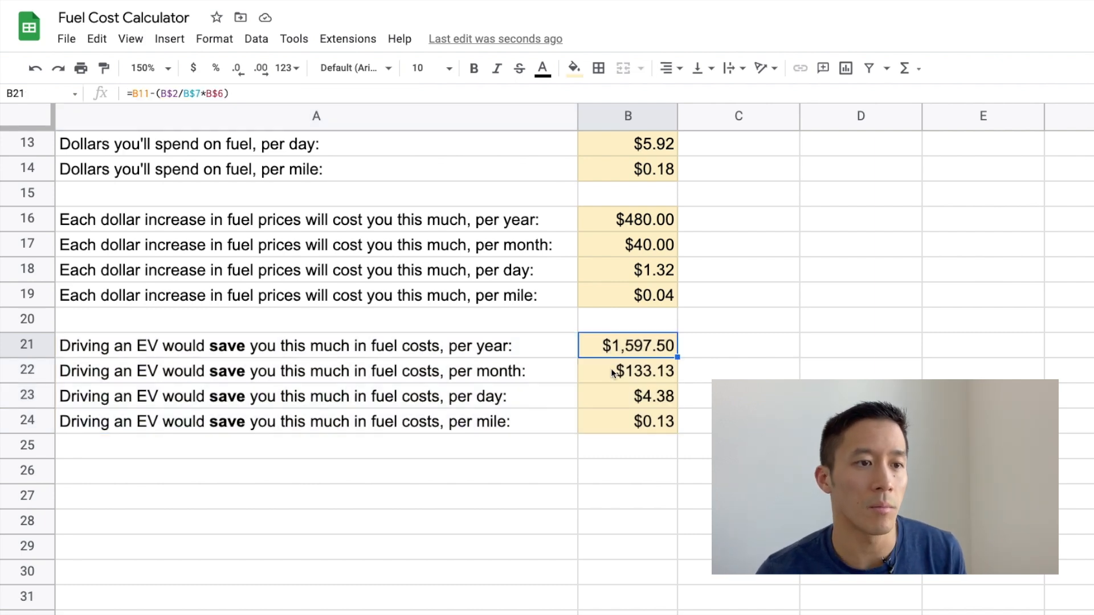
{"action": "left_click", "coordinate": [627, 421]}
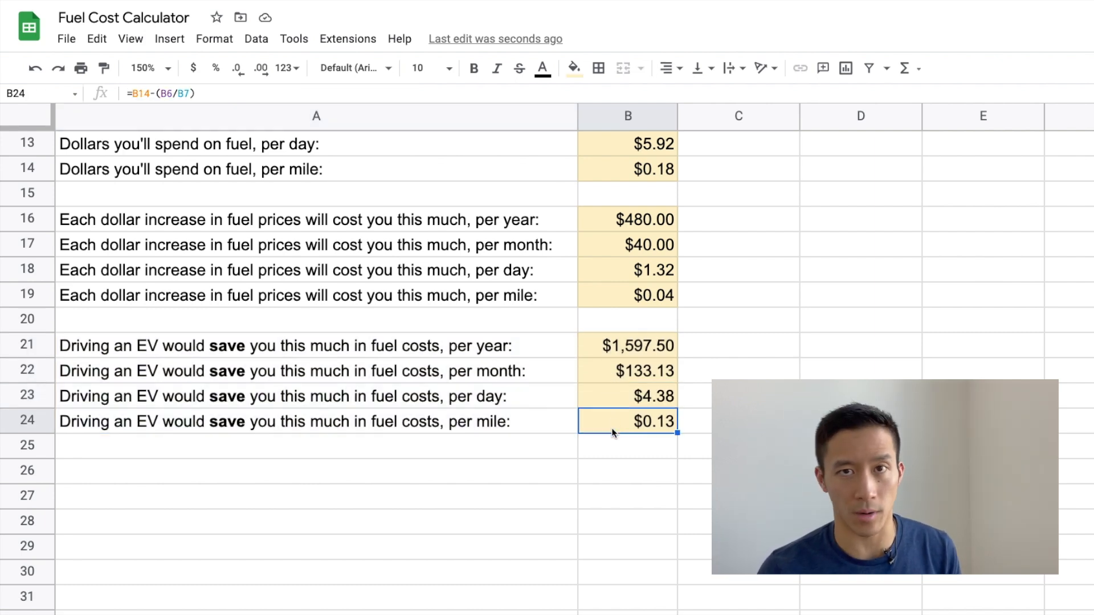
{"action": "left_click", "coordinate": [627, 346]}
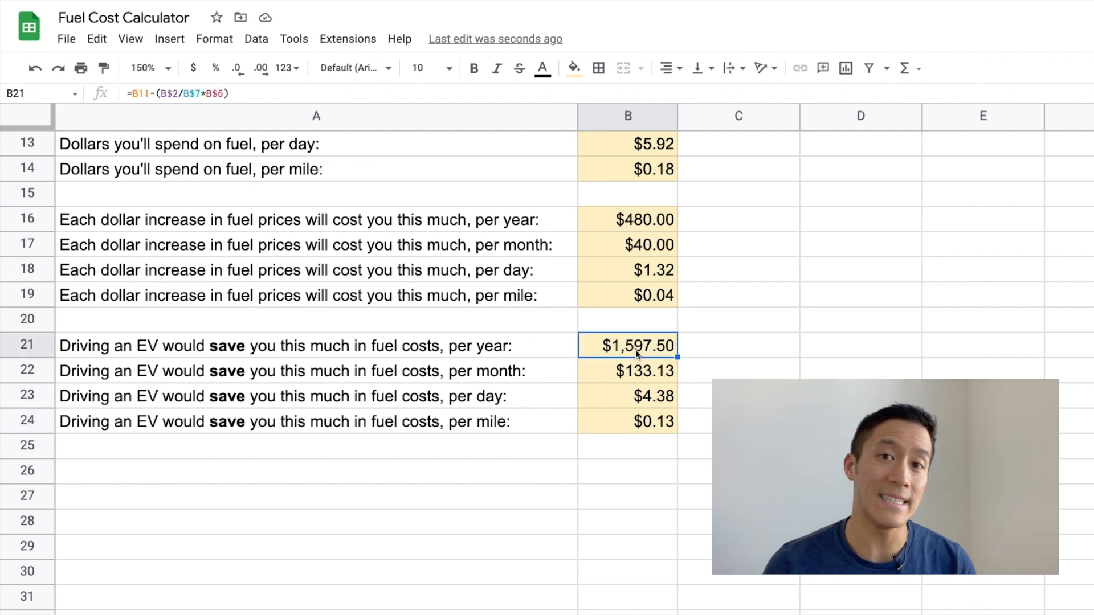